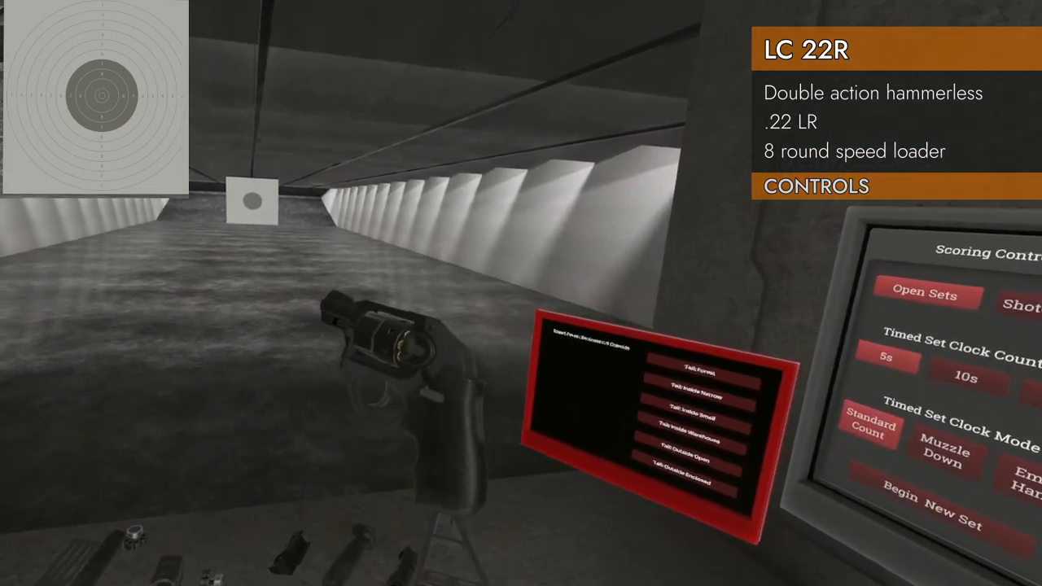
pyautogui.moveTo(521, 293)
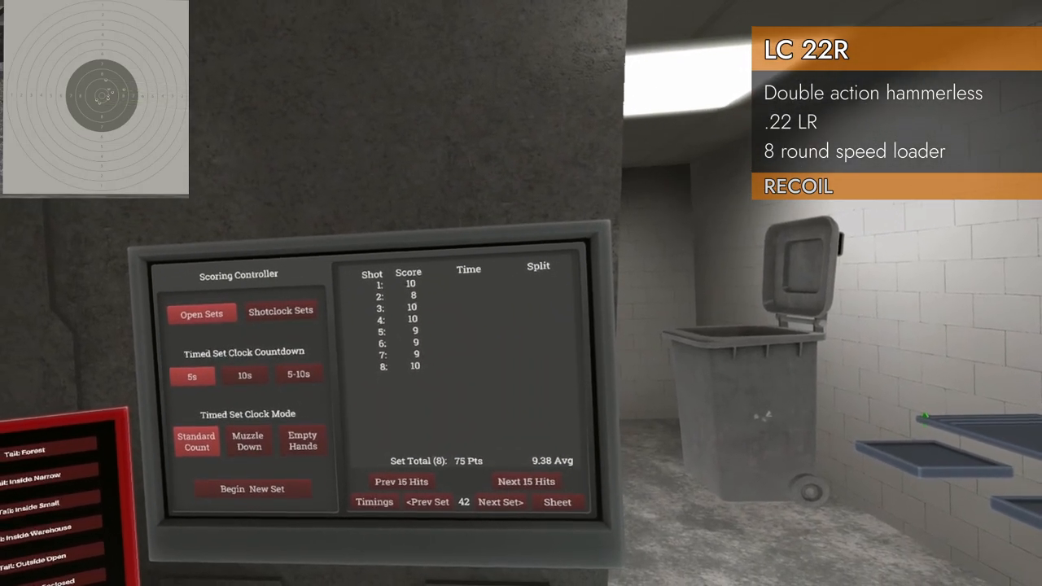
pyautogui.moveTo(521, 293)
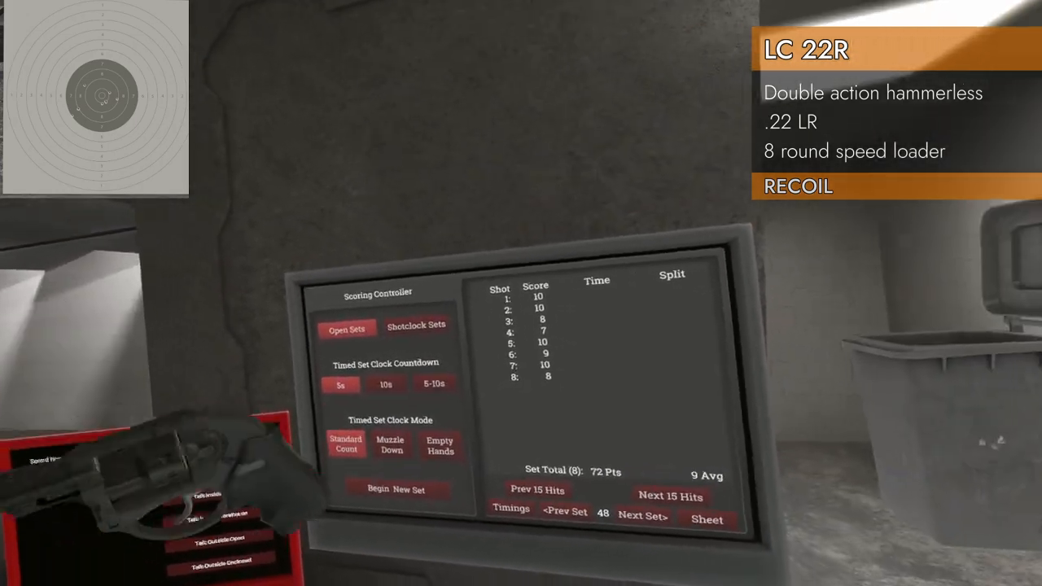
pyautogui.moveTo(521, 293)
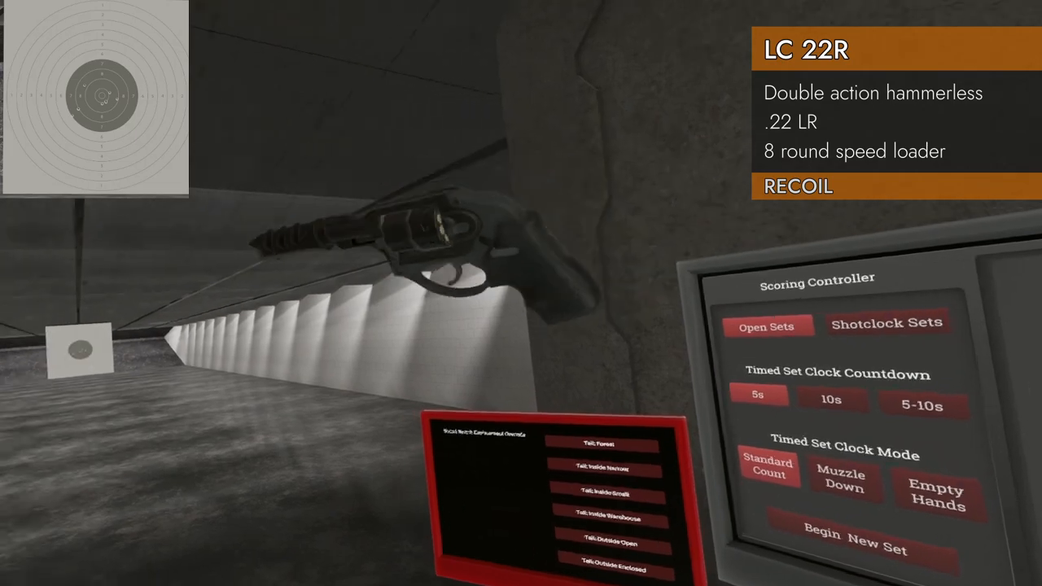
pyautogui.moveTo(521, 293)
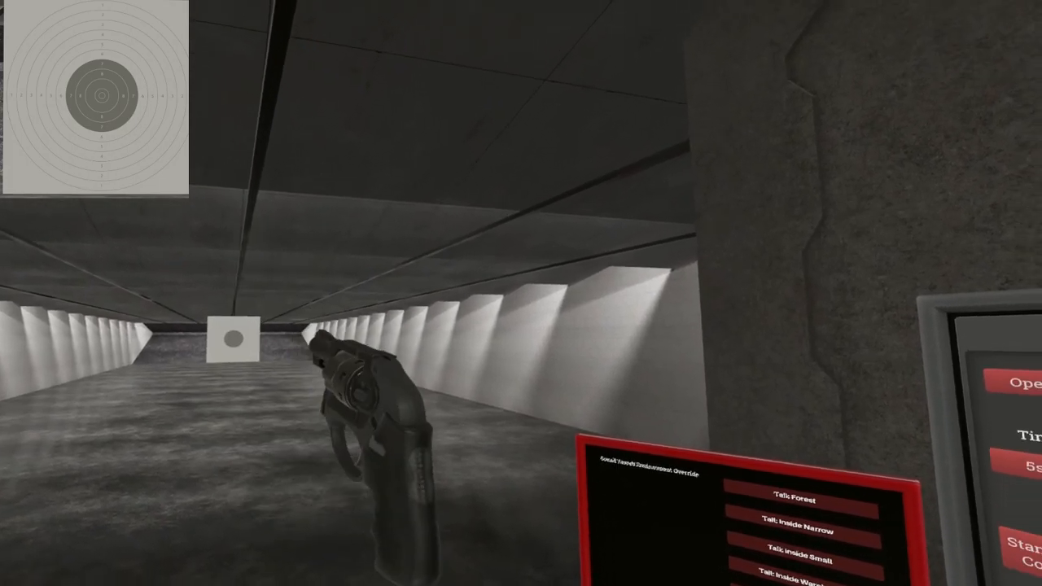
pyautogui.moveTo(521, 293)
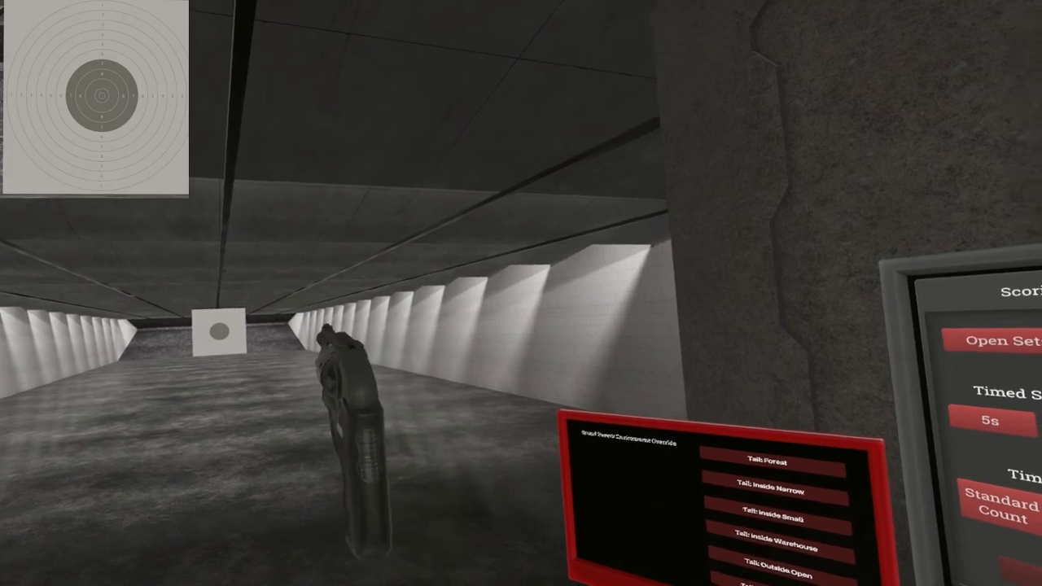